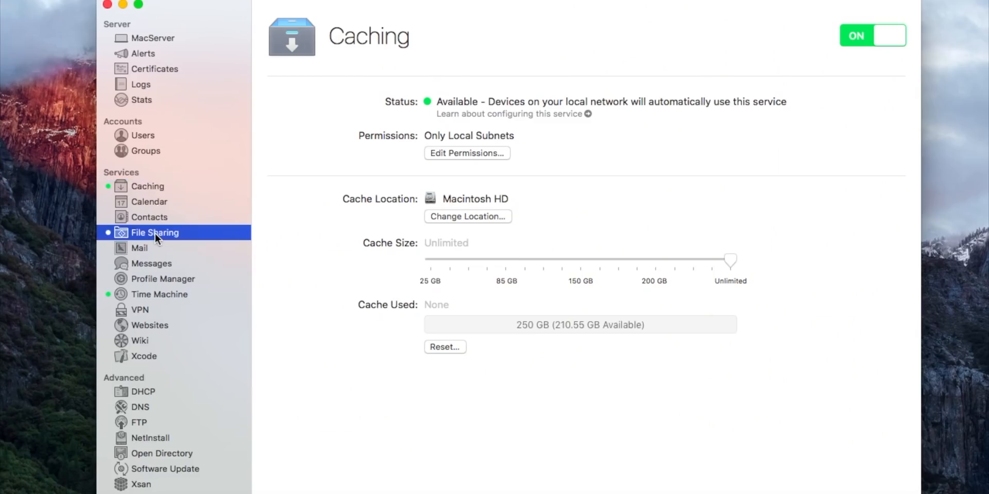
Show the File Sharing service settings with its Desktop and public shared folders.
click(154, 233)
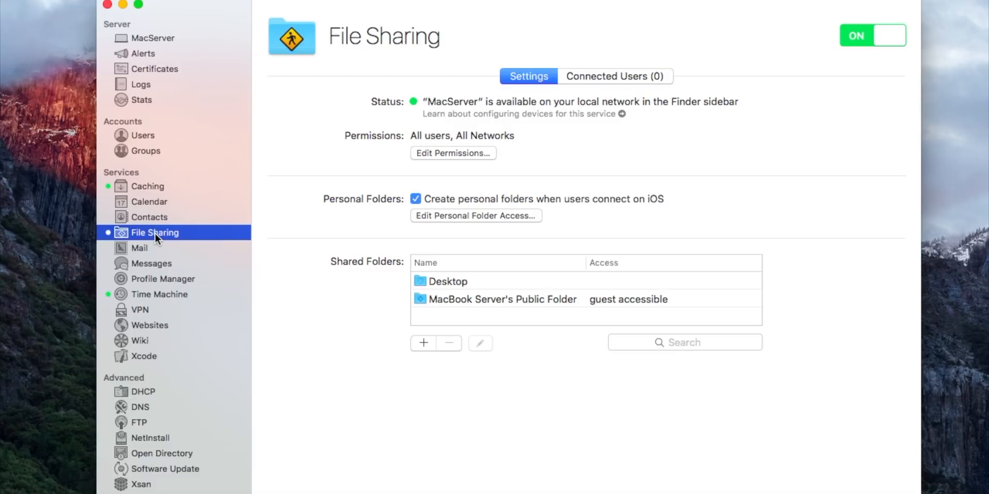
mouse_move(481, 110)
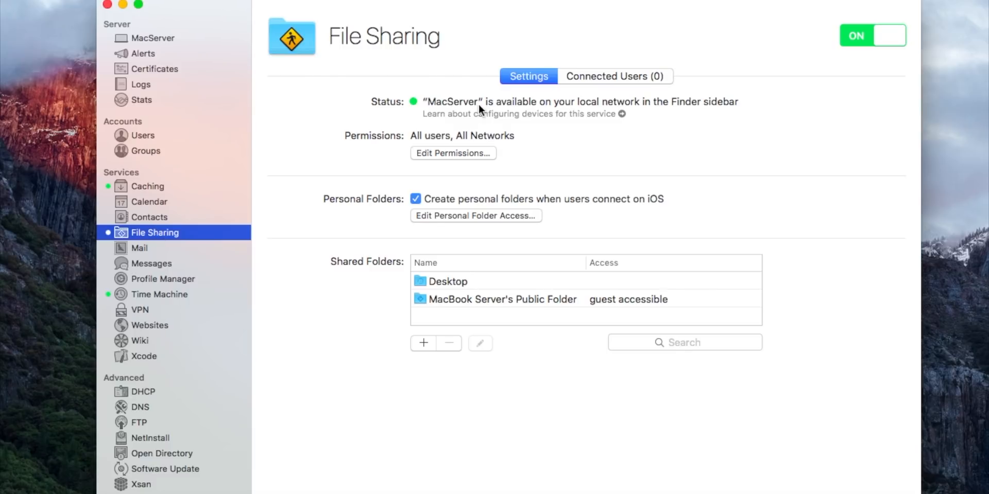
mouse_move(482, 110)
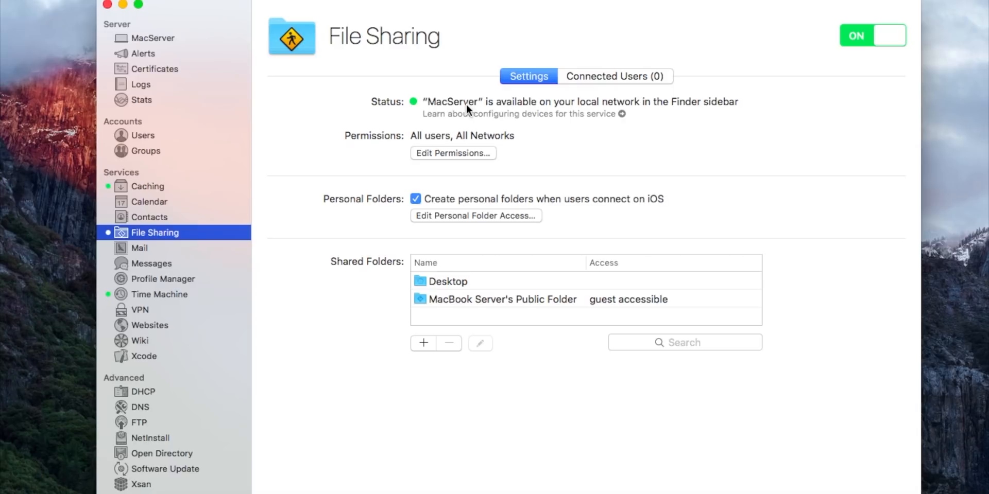
mouse_move(481, 158)
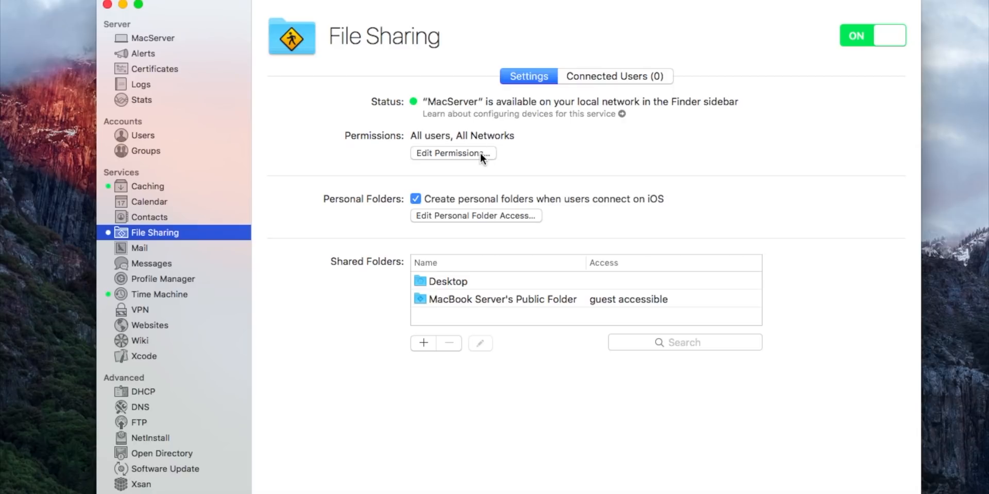
Open File Sharing permissions and keep access from all networks for all users.
click(451, 153)
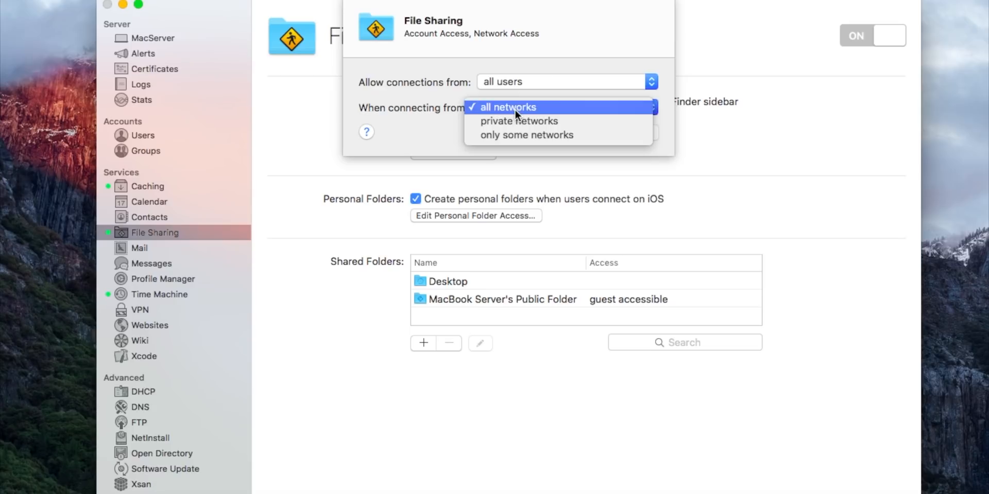
click(508, 106)
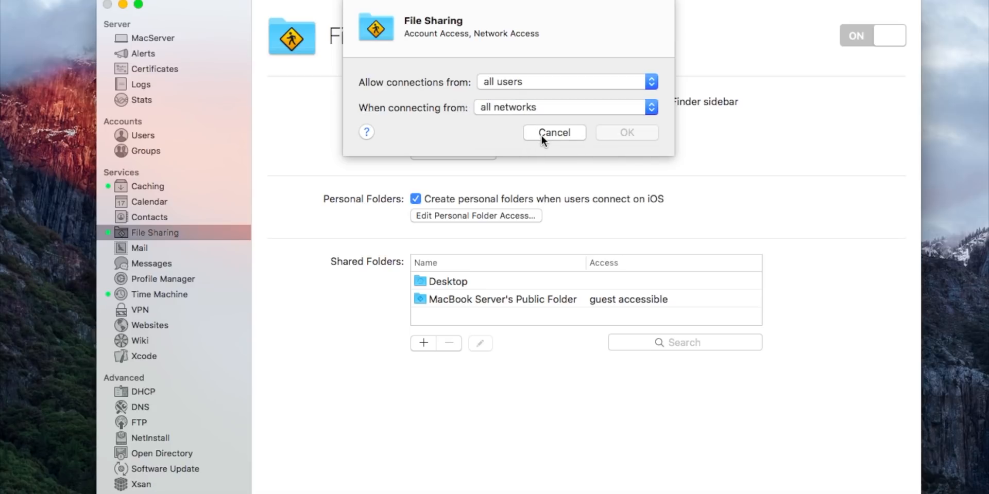